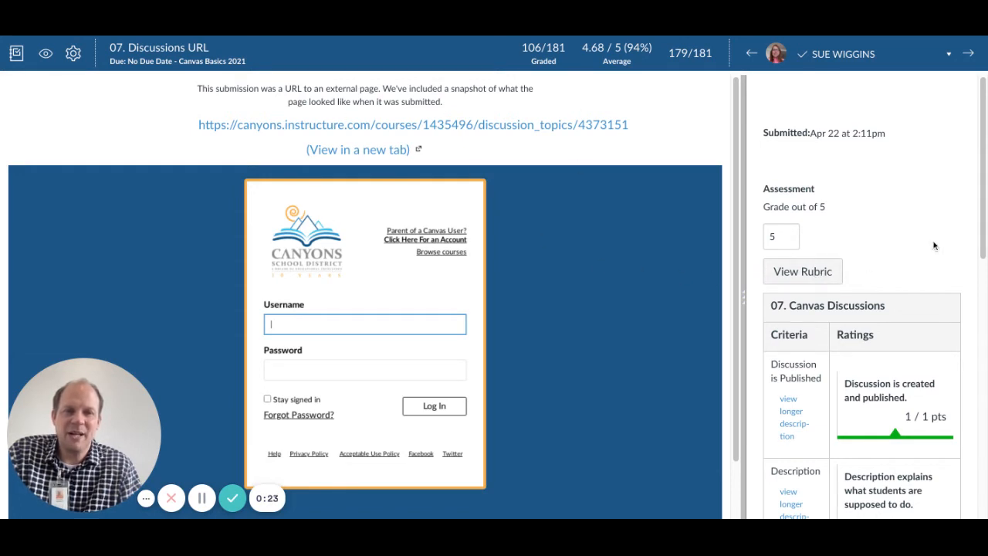
Step: Scroll the grading sidebar past the full-score rubric to Assignment Comments
scroll(down, 3)
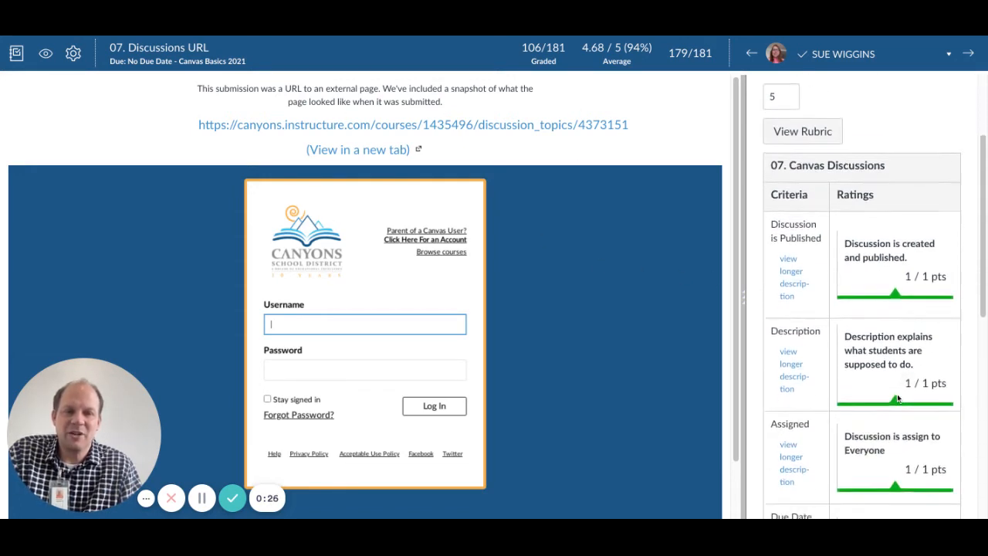
scroll(down, 3)
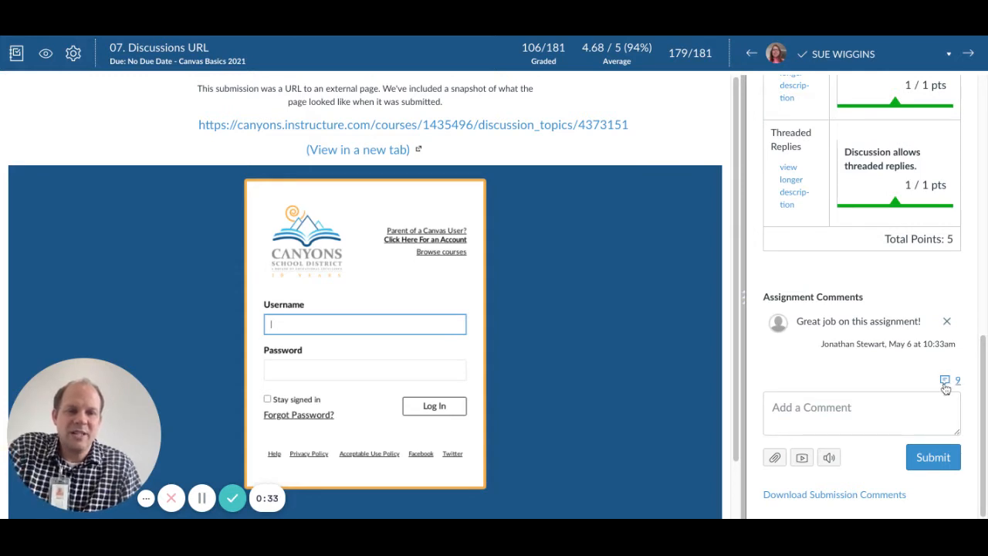
Step: Add 'Hello there' to the comment library, filling the comment box with it
click(946, 380)
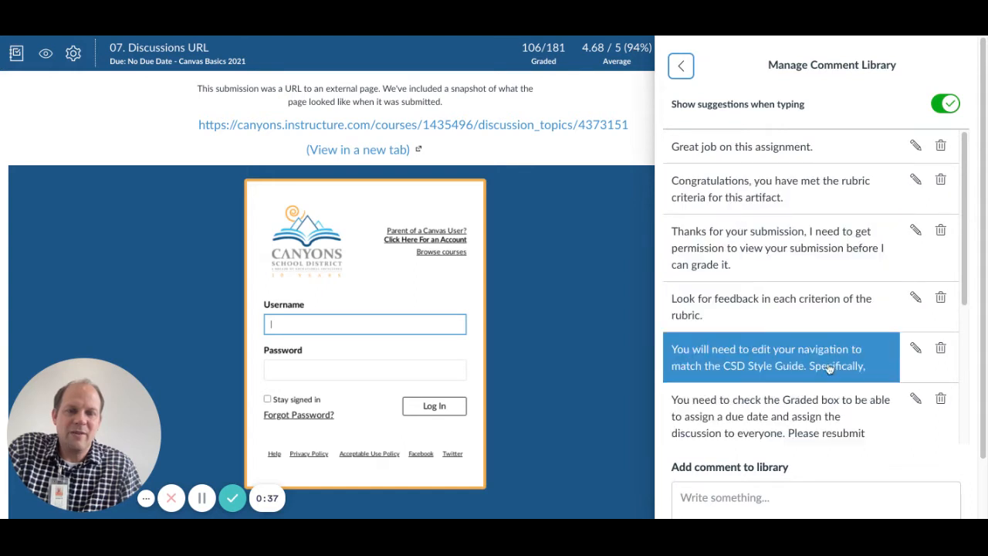
click(811, 497)
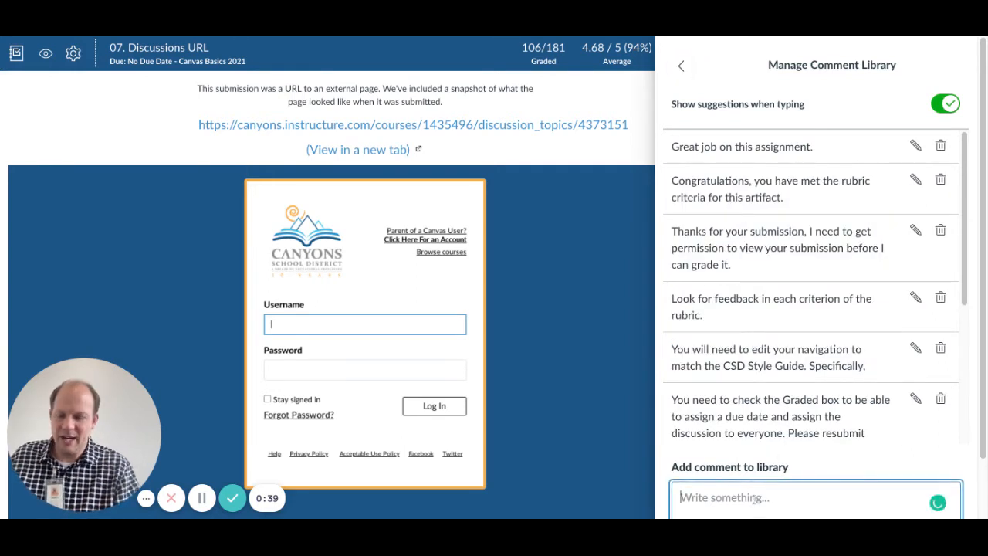
text(Hello there)
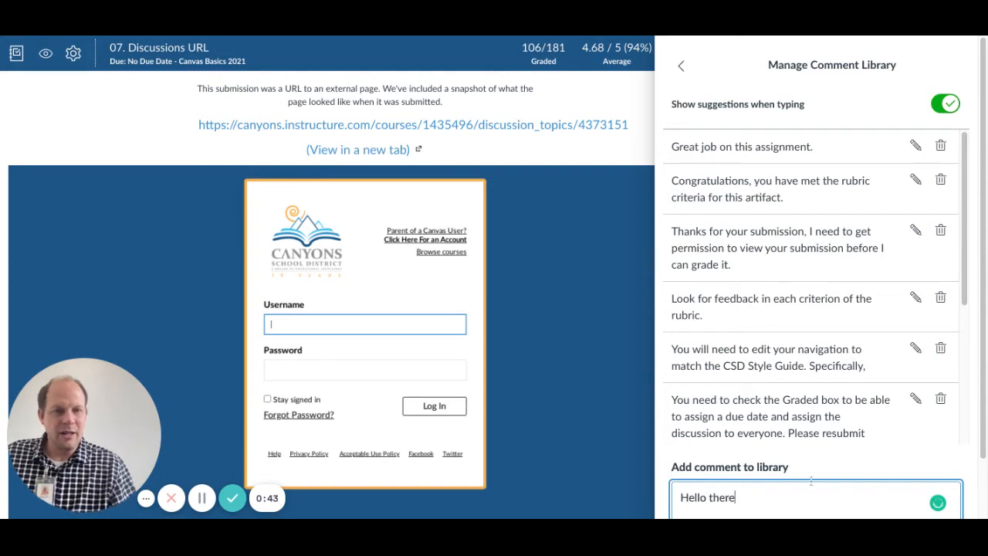
scroll(down, 3)
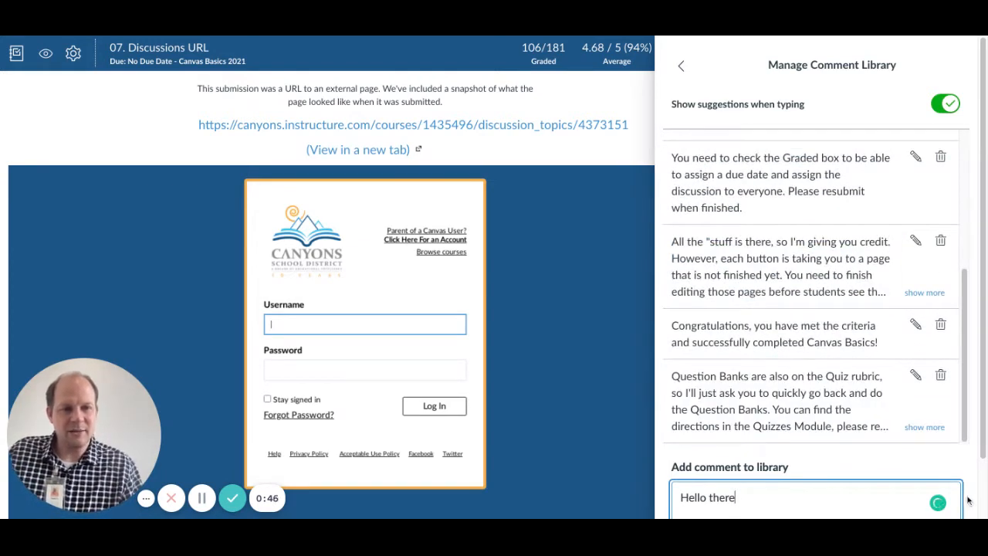
click(907, 480)
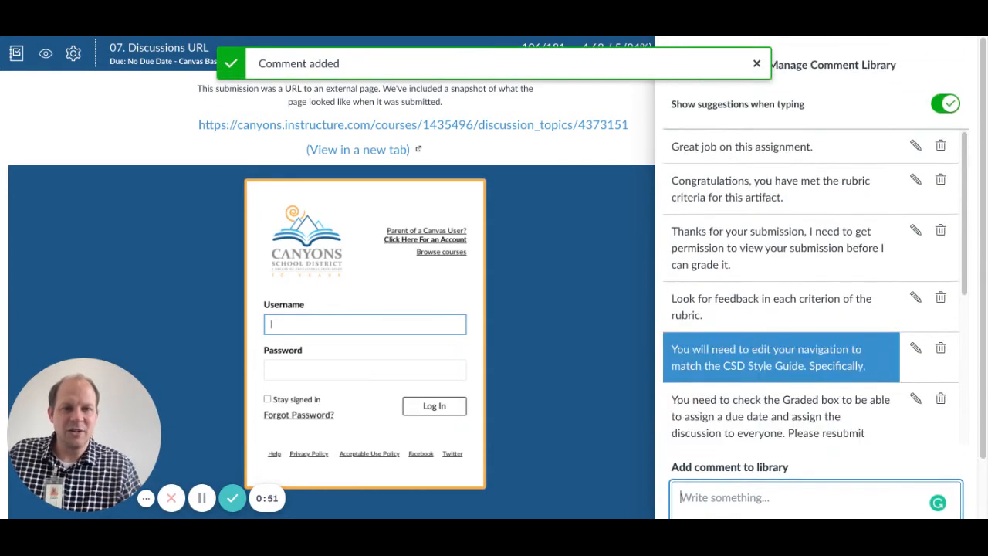
scroll(down, 3)
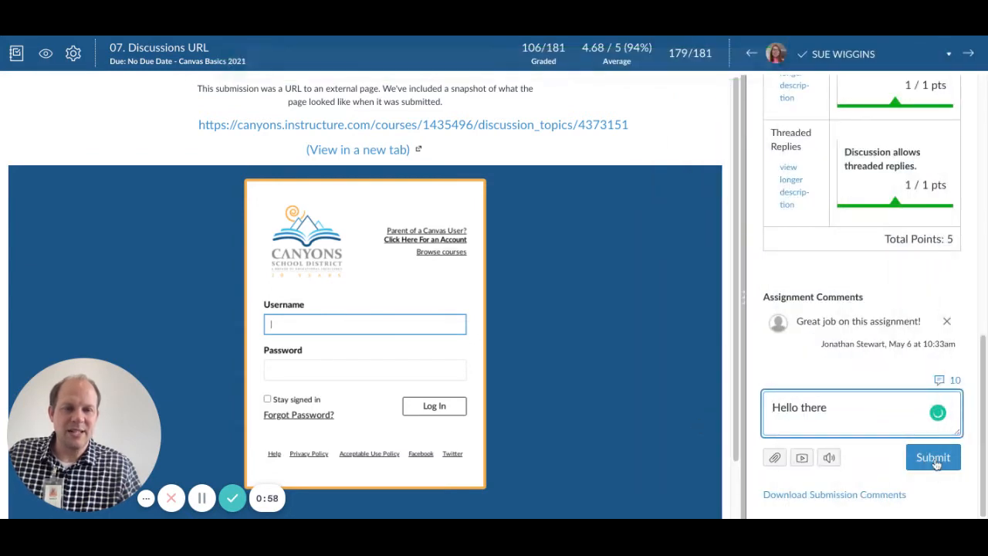
Step: Post the 'Hello there' comment to the student and return to the empty comment box
click(933, 457)
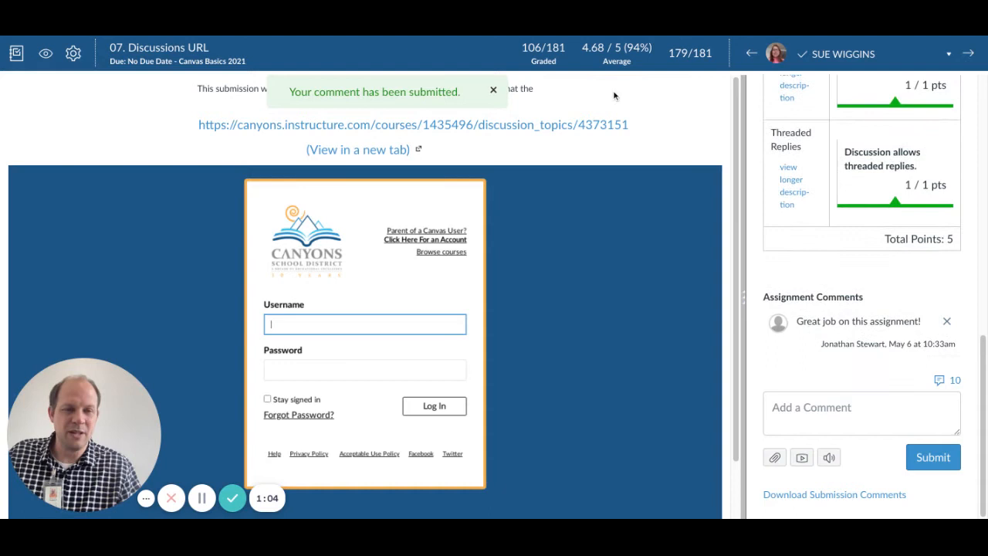
click(861, 407)
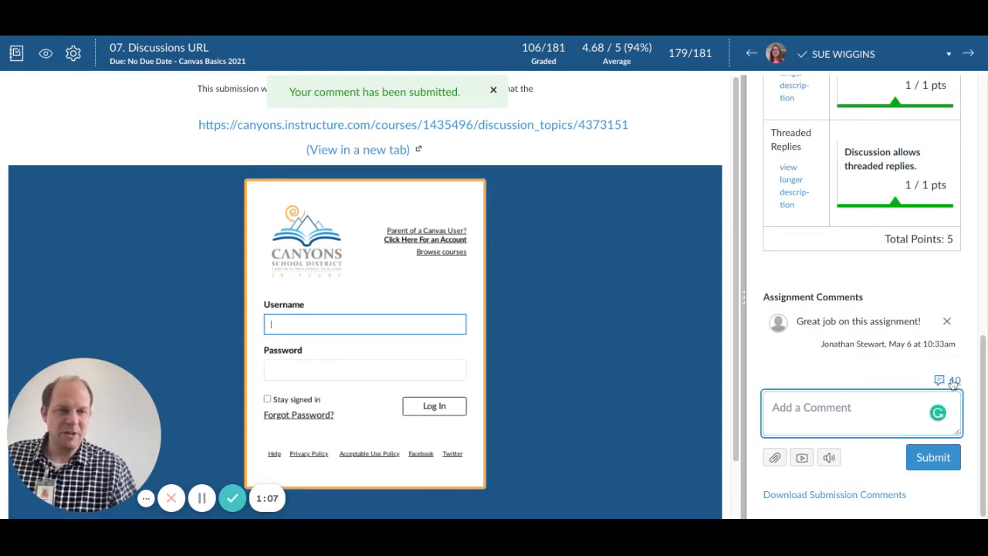
click(939, 379)
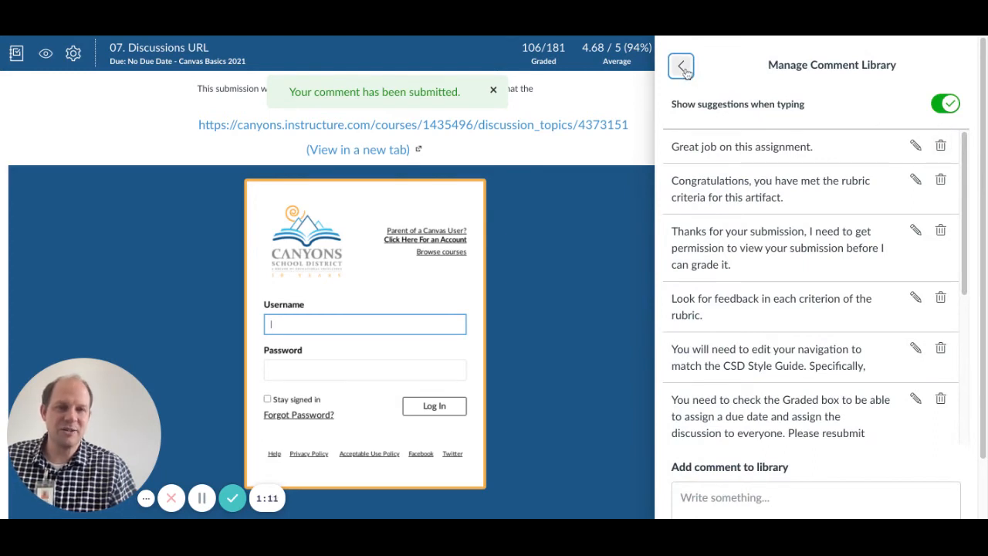
click(682, 66)
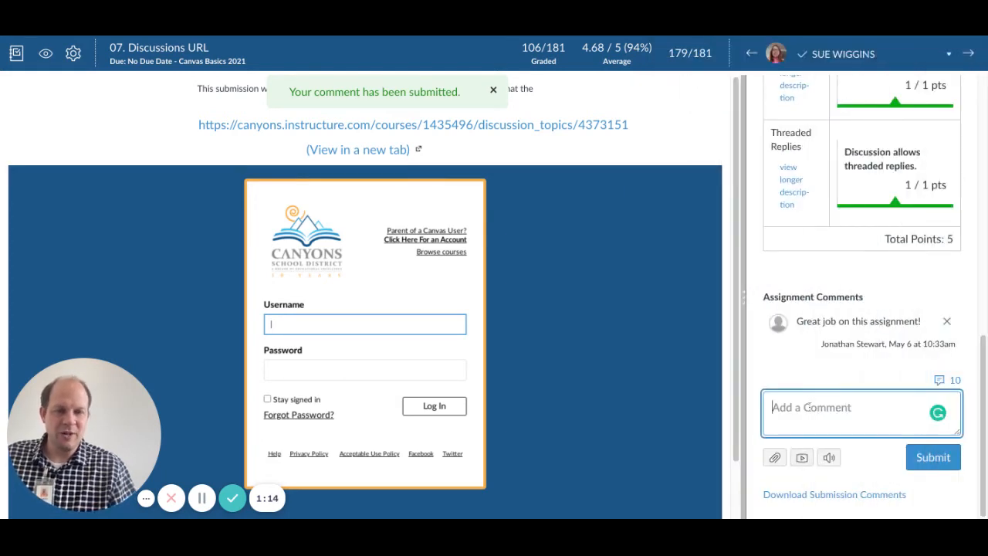
text(Hello)
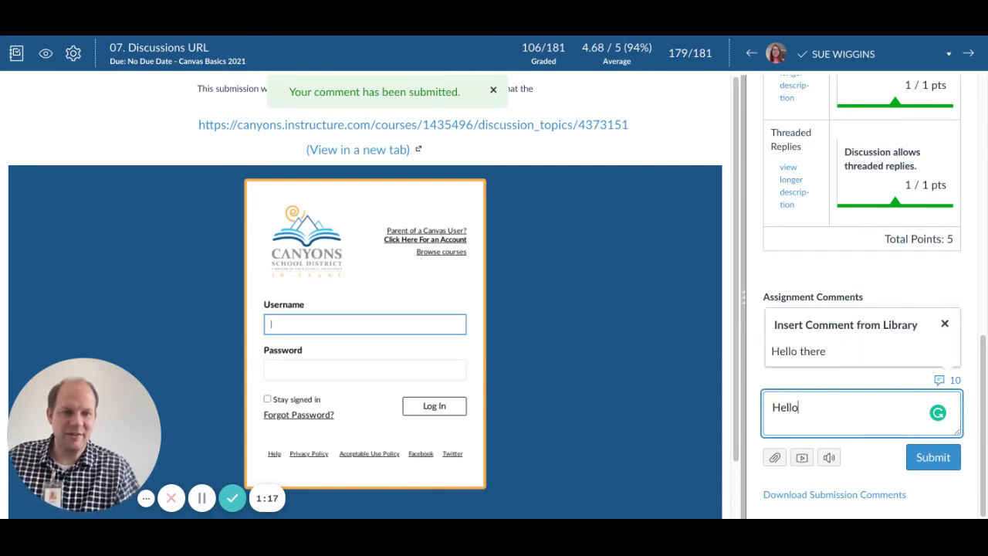
mouse_move(799, 352)
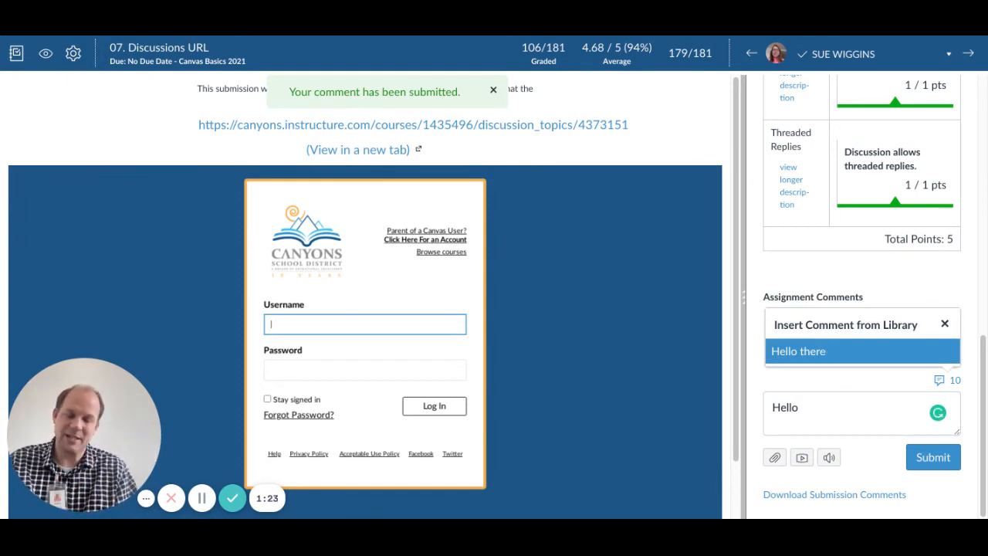
click(798, 351)
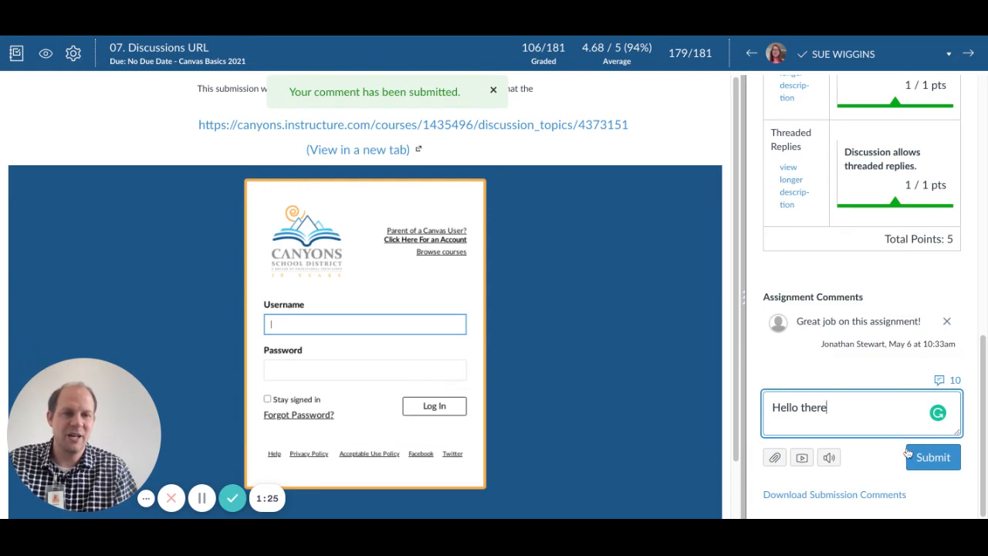
key(BackSpace)
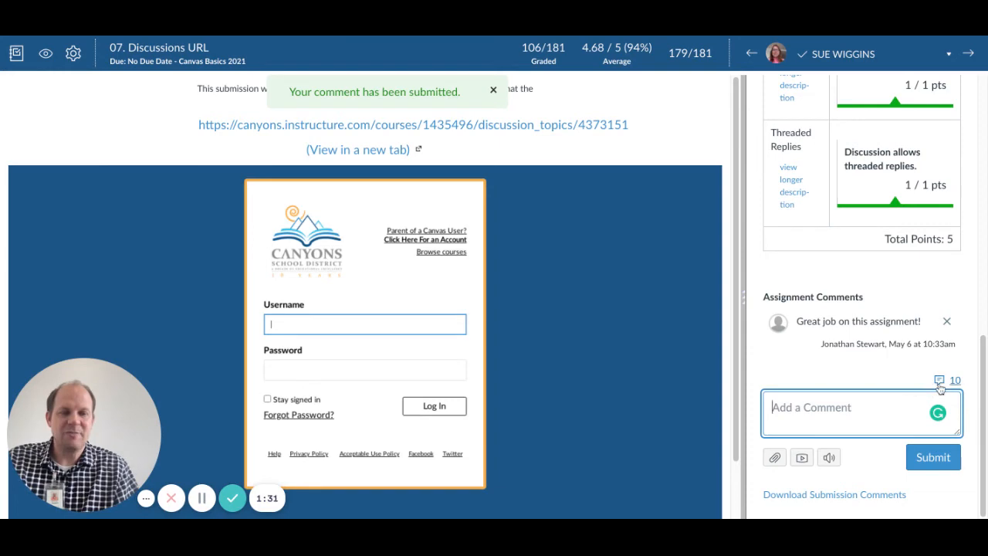
Step: Delete the 'Hello there' entry from the comment library with its trash icon
click(939, 379)
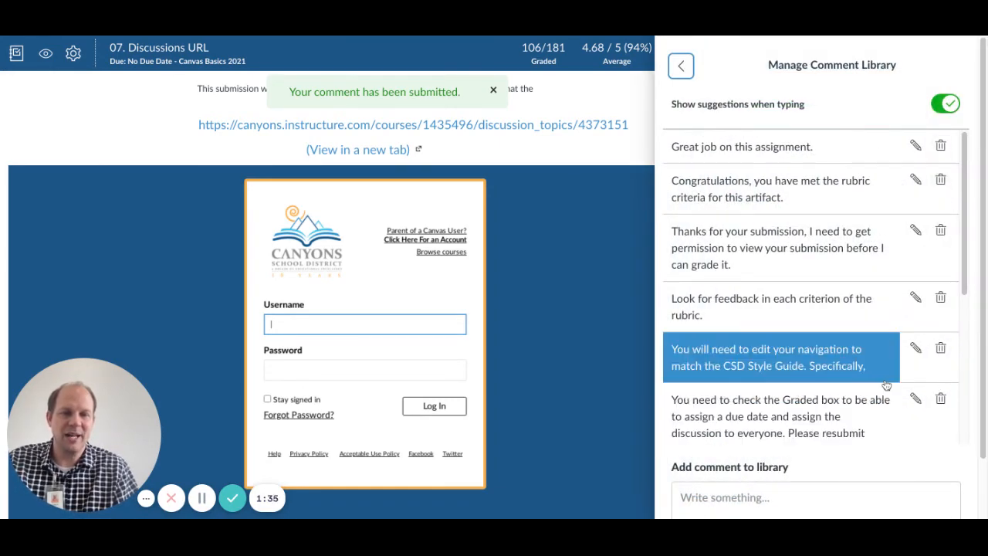
scroll(down, 3)
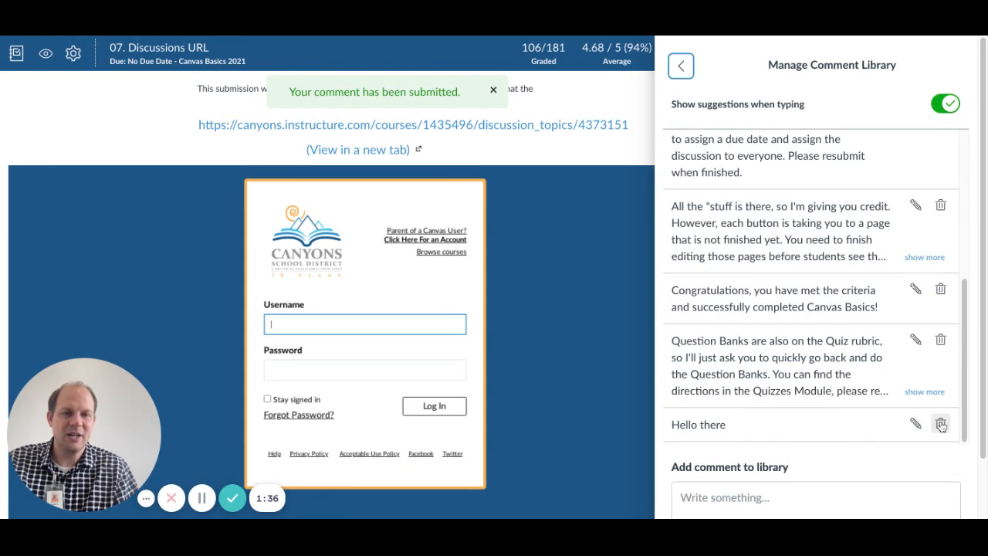
mouse_move(941, 424)
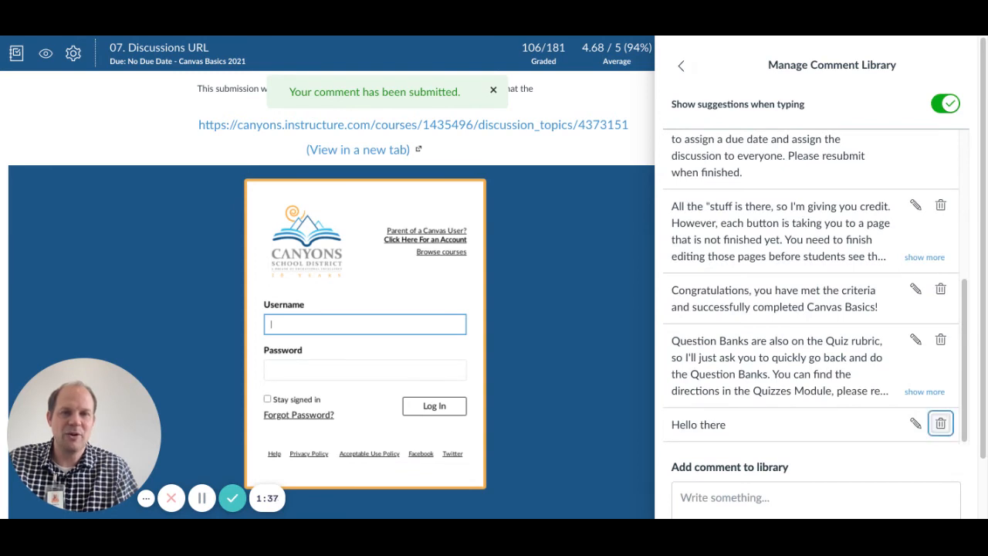
click(941, 423)
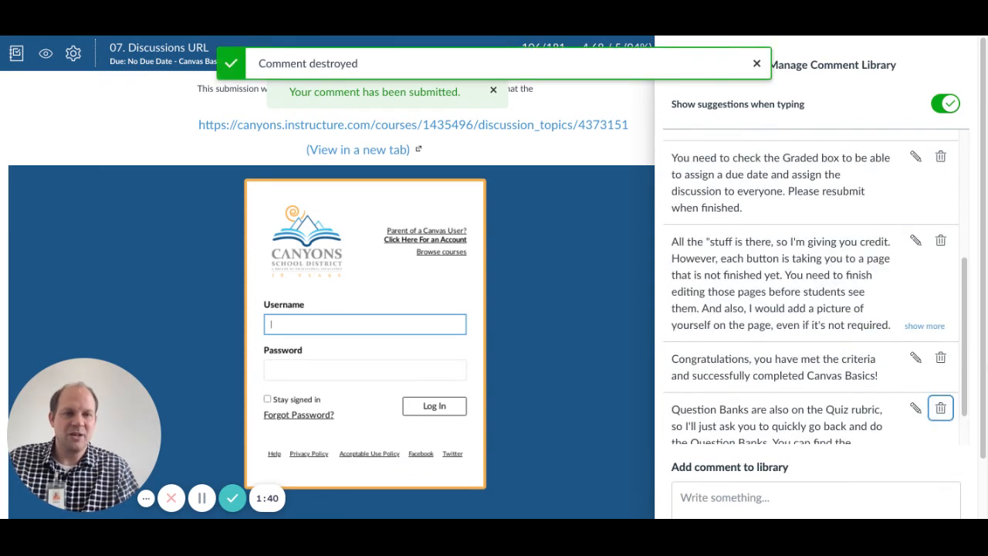